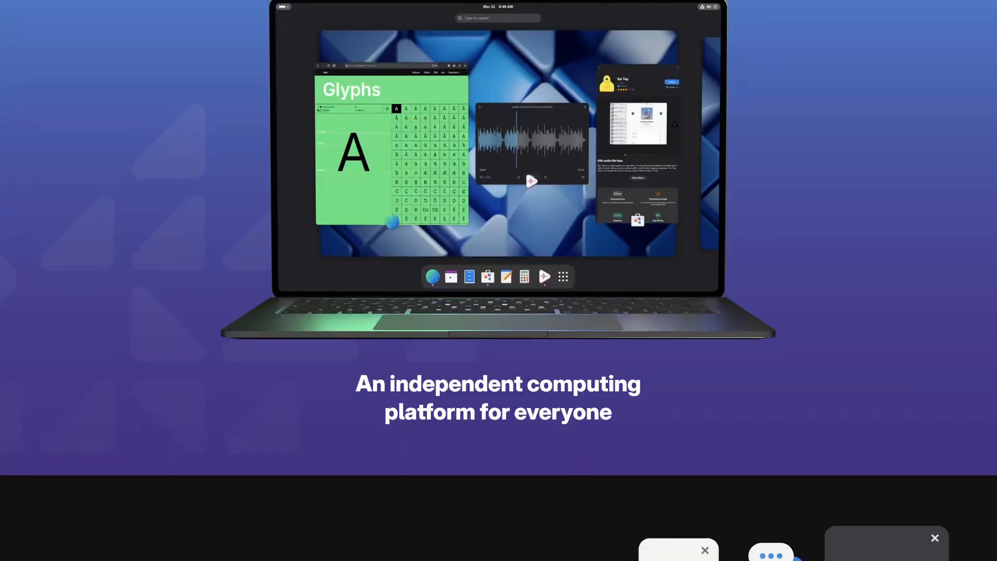
Set the Wilma collection's rainbow Colors image as the wallpaper and close Backgrounds
{"action": "scroll", "scroll_direction": "down", "scroll_amount": 3}
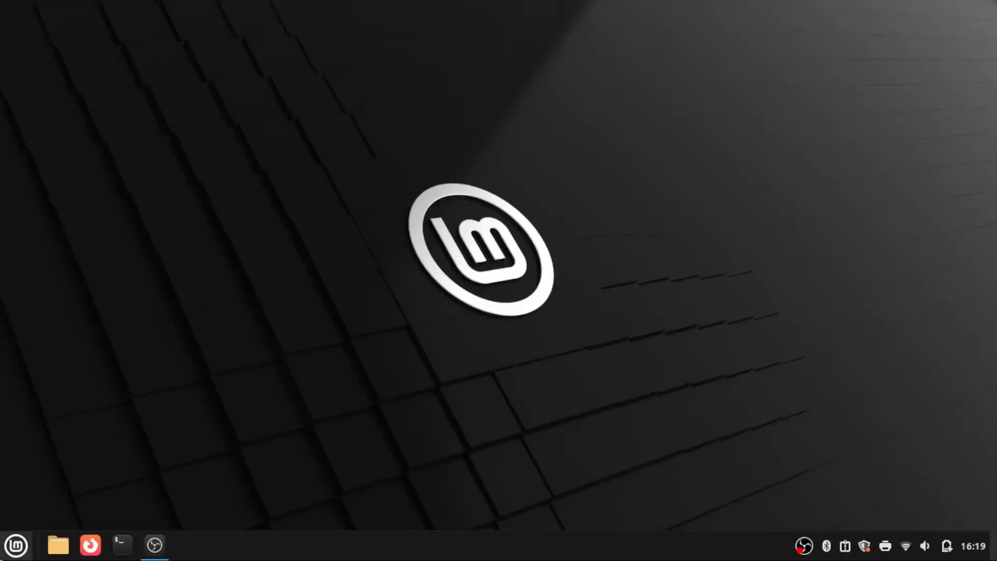
{"action": "left_click", "coordinate": [15, 545]}
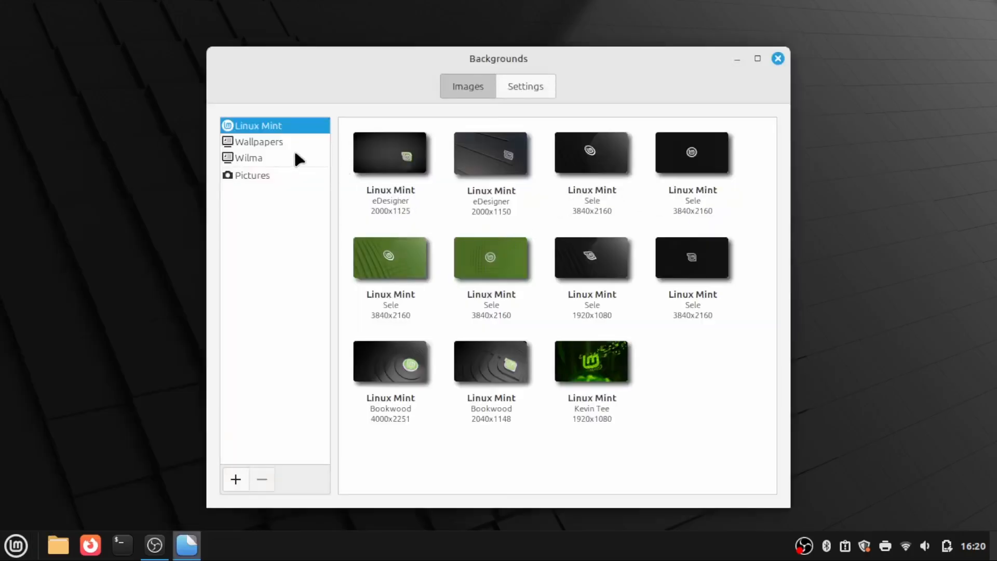
{"action": "left_click", "coordinate": [249, 158]}
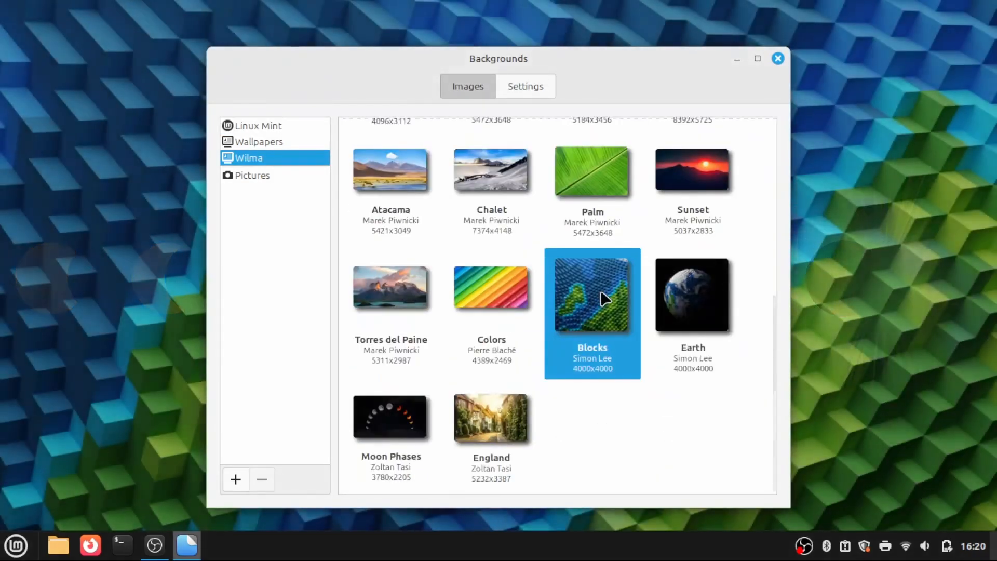
{"action": "left_click", "coordinate": [491, 287]}
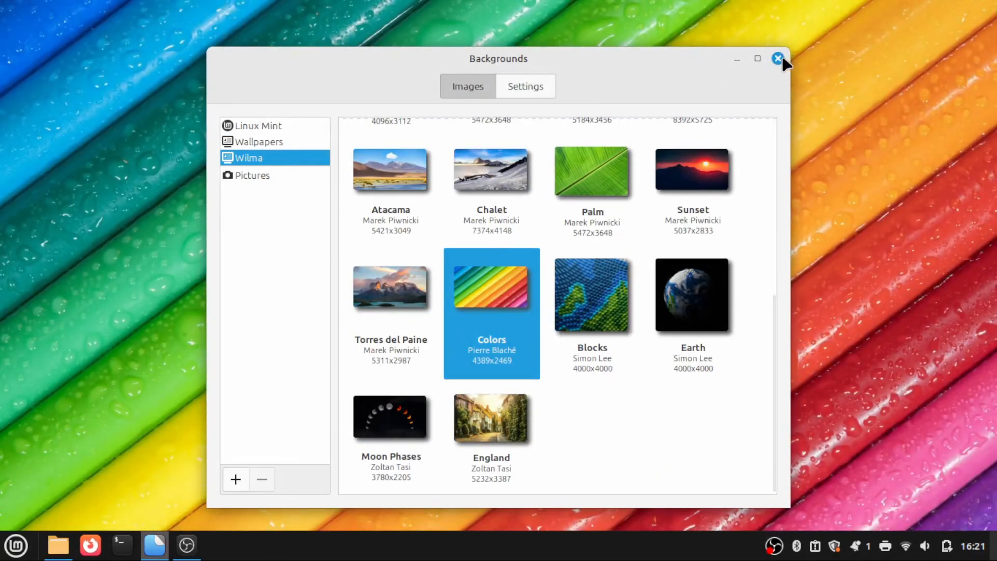
{"action": "left_click", "coordinate": [777, 58]}
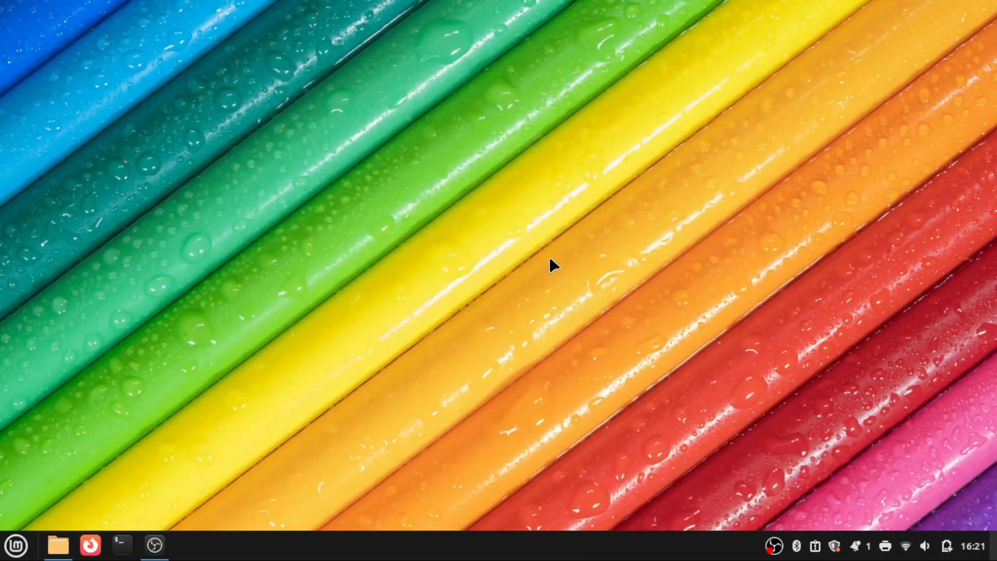
{"action": "mouse_move", "coordinate": [238, 445]}
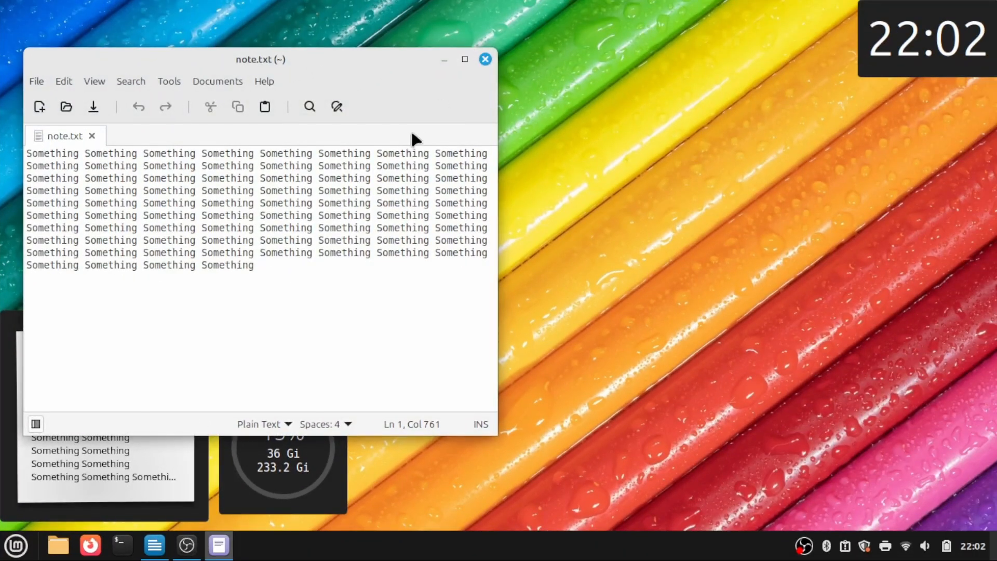
Close the sticky note's text editor
{"action": "left_click", "coordinate": [485, 59]}
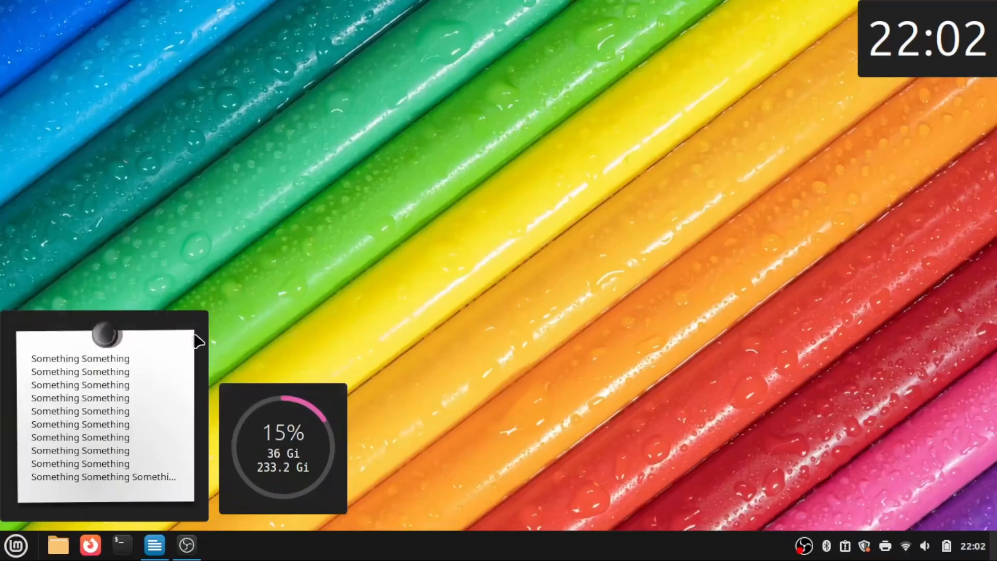
{"action": "mouse_move", "coordinate": [520, 374]}
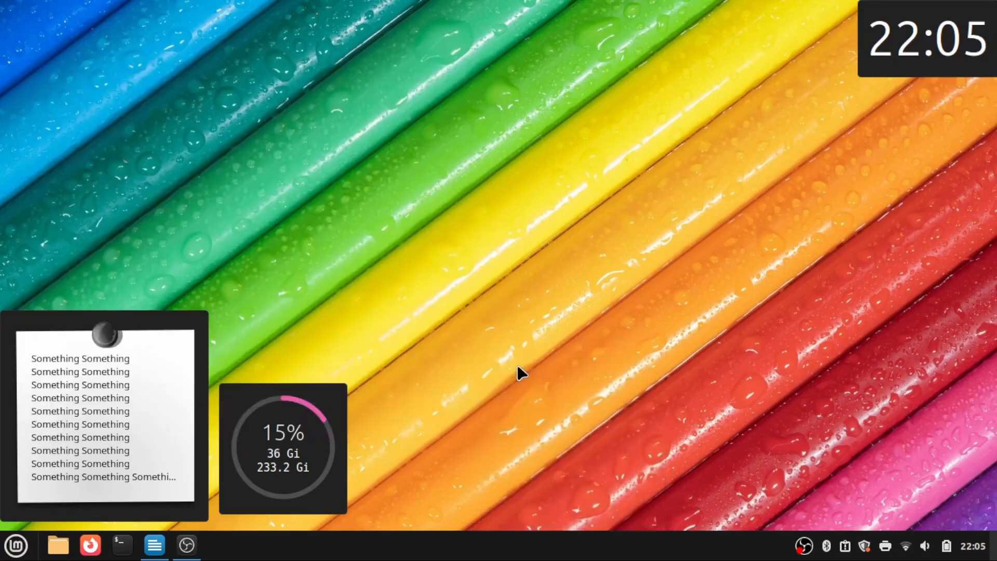
Browse the downloadable applets in the panel Applets manager
{"action": "left_click", "coordinate": [218, 545]}
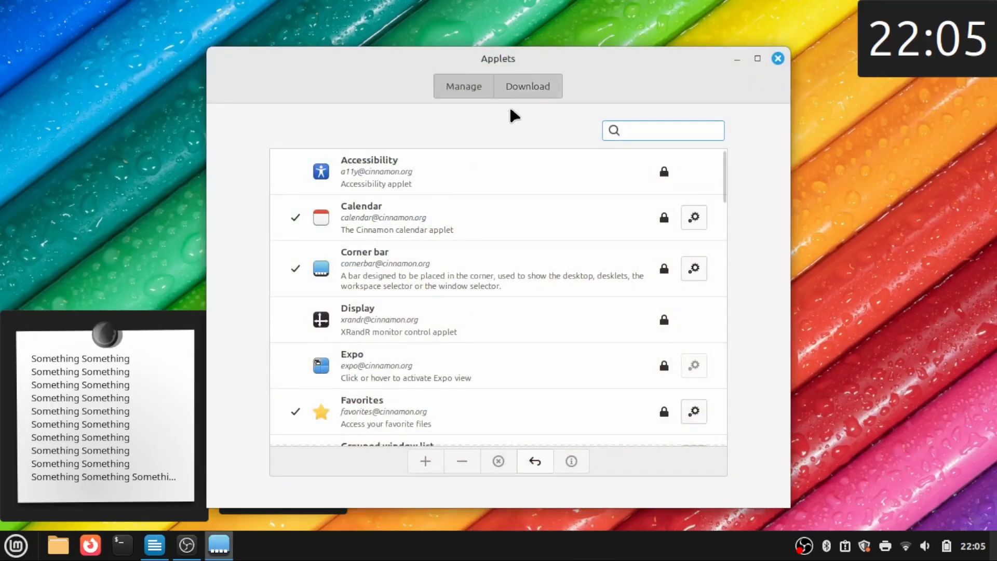
{"action": "left_click", "coordinate": [527, 86]}
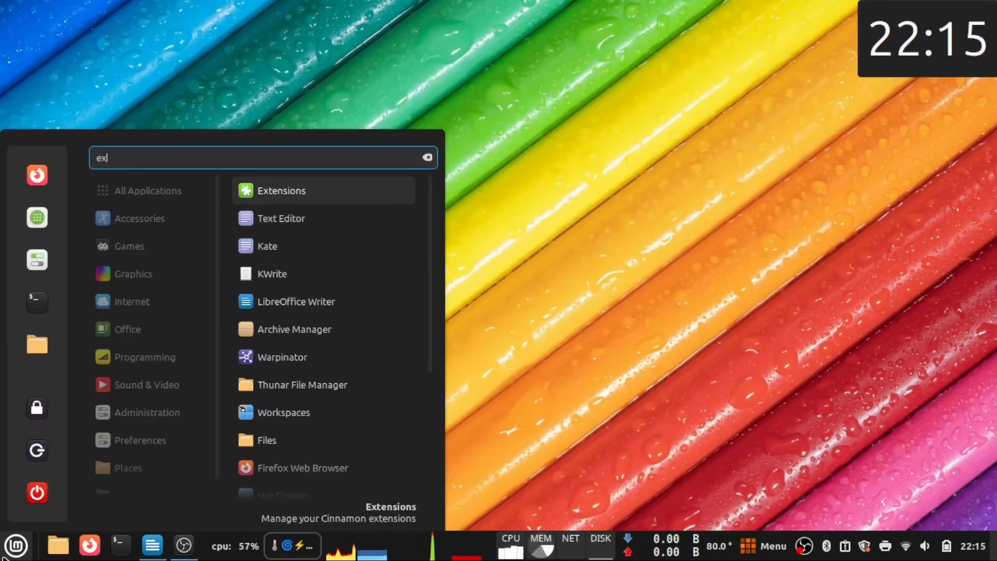
Set the Watermark extension opacity to 50, close Extensions, and switch workspace
{"action": "left_click", "coordinate": [281, 191]}
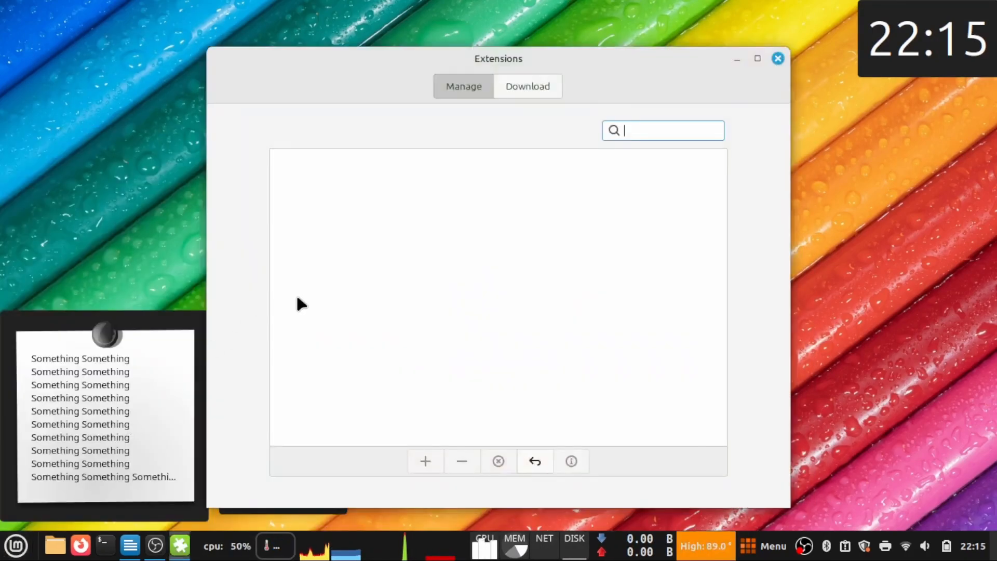
{"action": "mouse_move", "coordinate": [340, 294]}
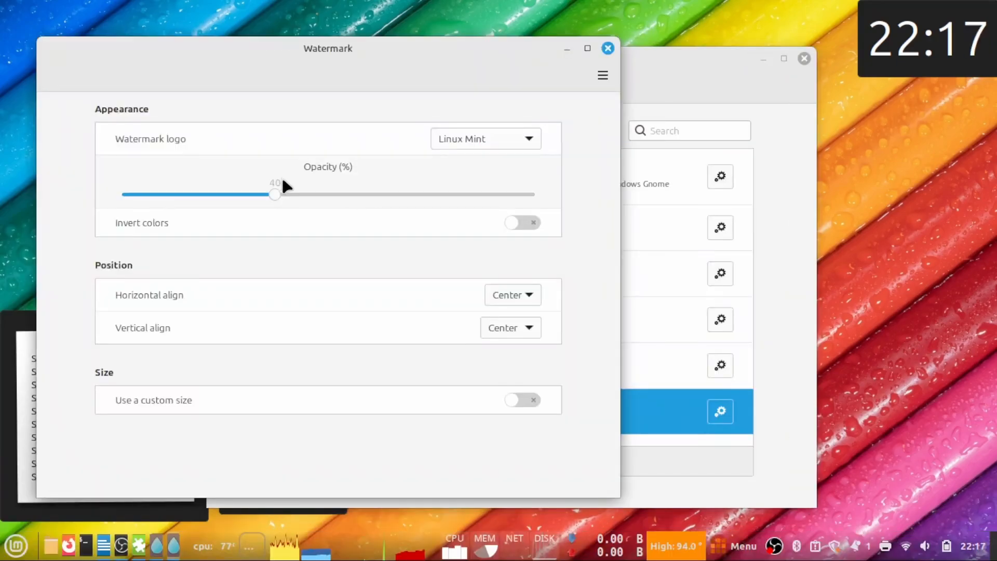
{"action": "left_click_drag", "start_coordinate": [274, 195], "coordinate": [317, 195]}
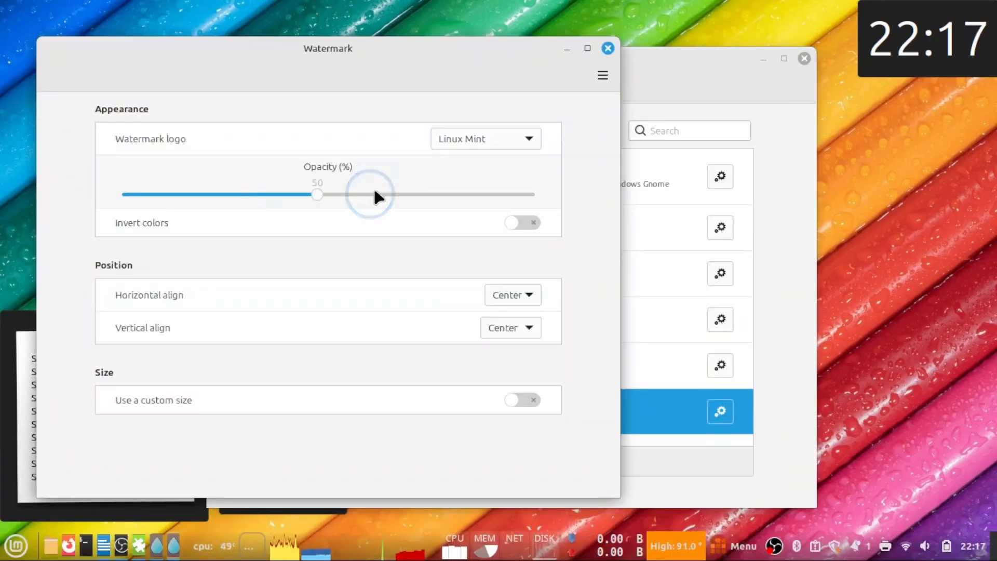
{"action": "left_click", "coordinate": [484, 139]}
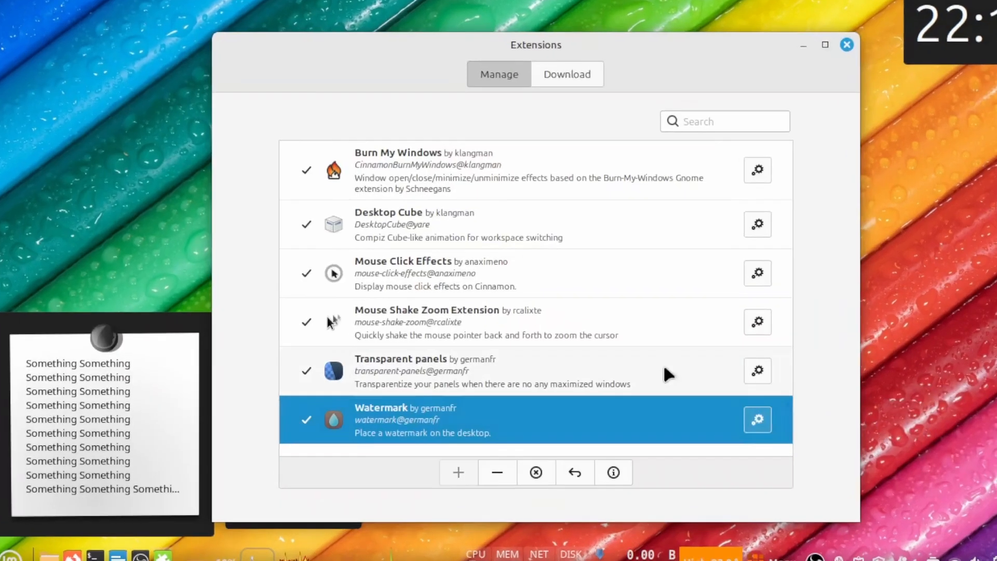
{"action": "left_click", "coordinate": [758, 419]}
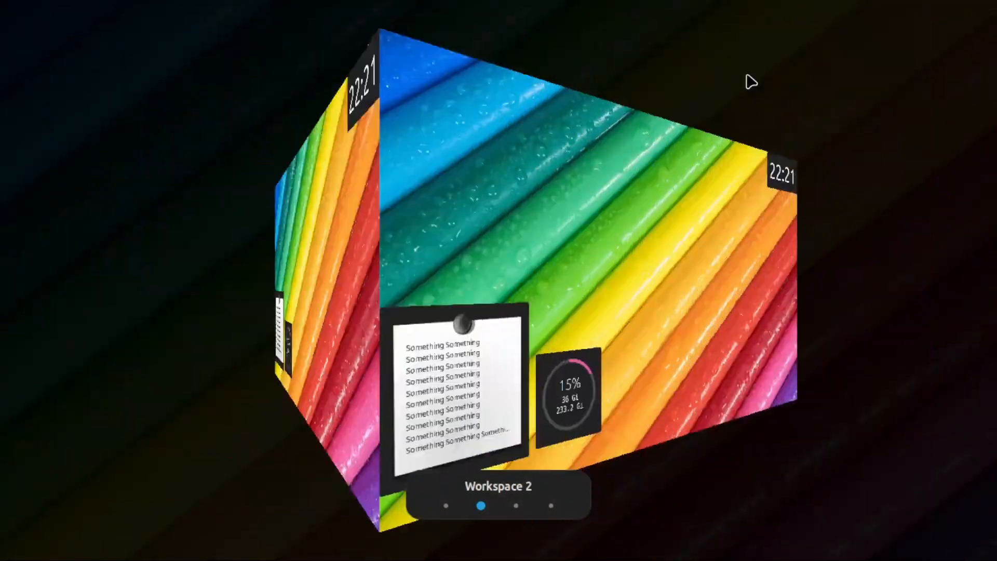
{"action": "key", "text": "ctrl+alt+Right"}
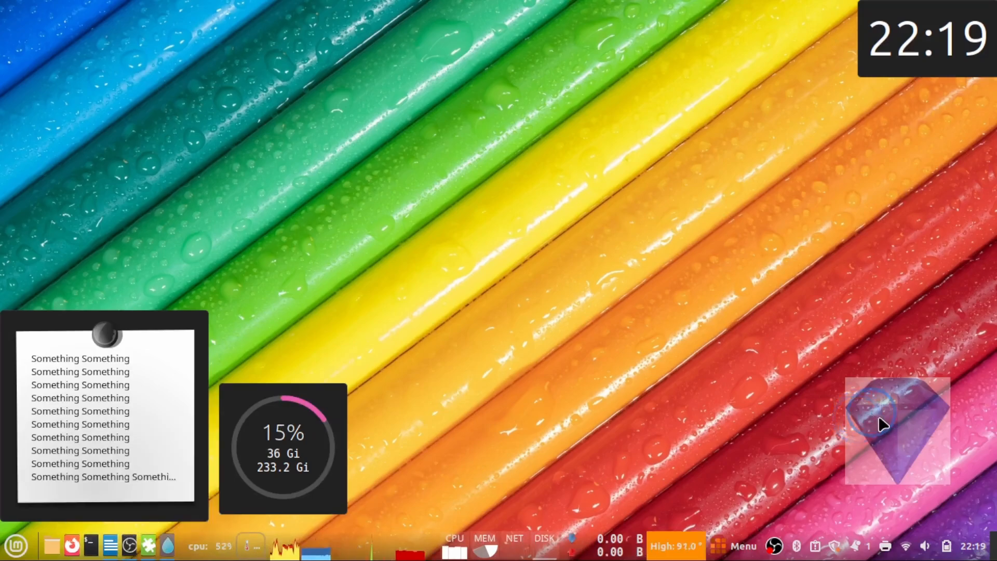
{"action": "mouse_move", "coordinate": [760, 309]}
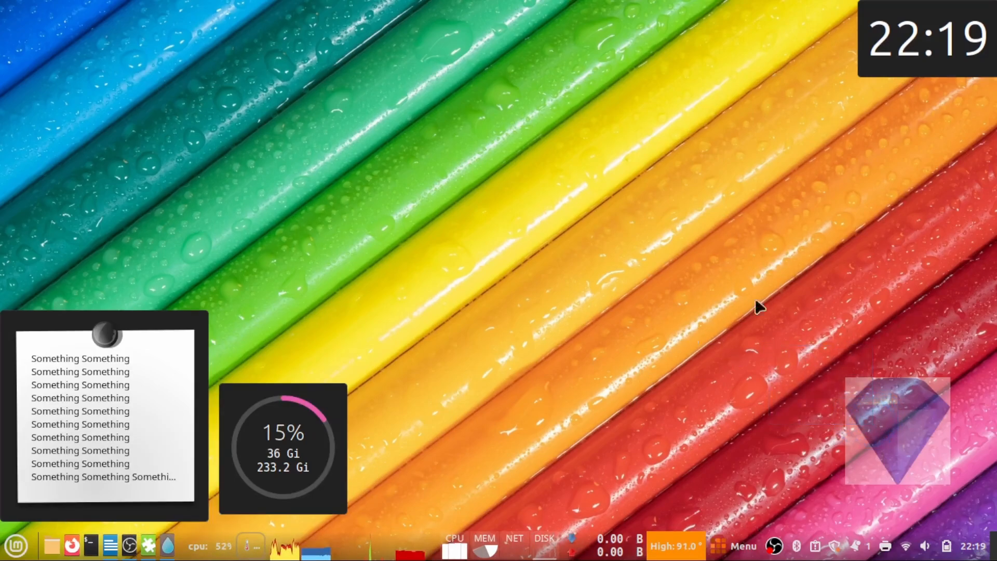
{"action": "mouse_move", "coordinate": [620, 391]}
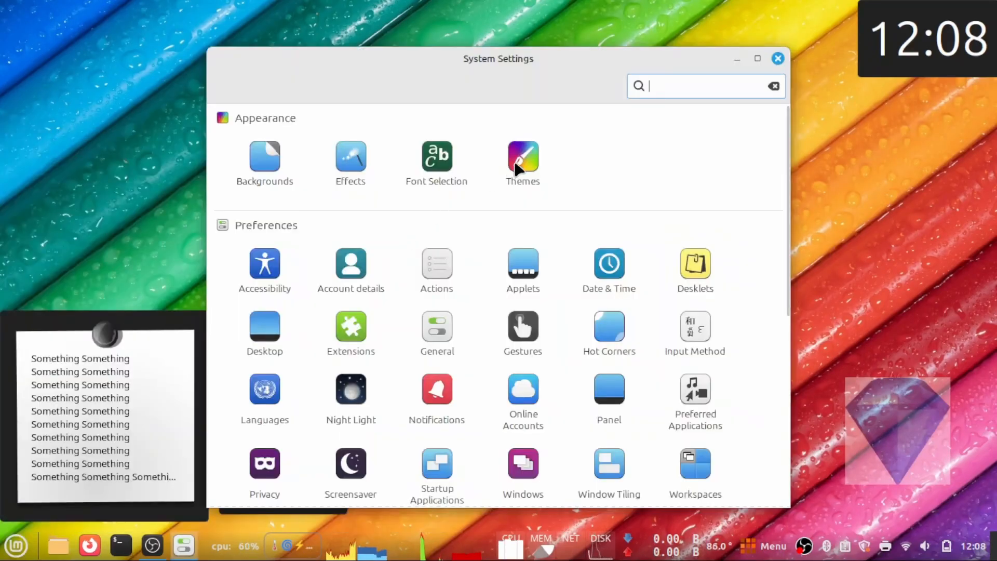
Set the mouse pointer theme to Bibata-Modern-Classic
{"action": "left_click", "coordinate": [523, 156]}
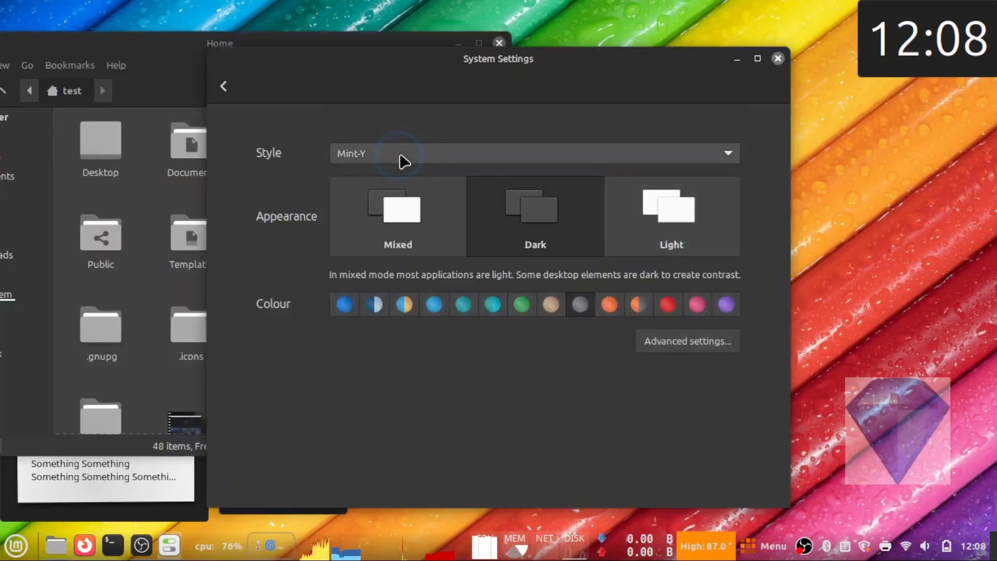
{"action": "left_click", "coordinate": [671, 216]}
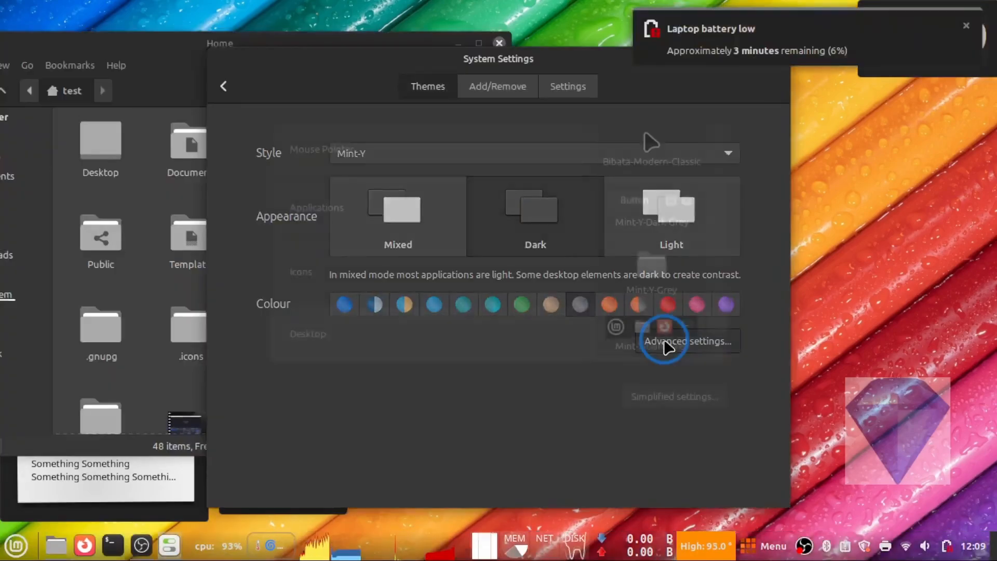
{"action": "left_click", "coordinate": [535, 153]}
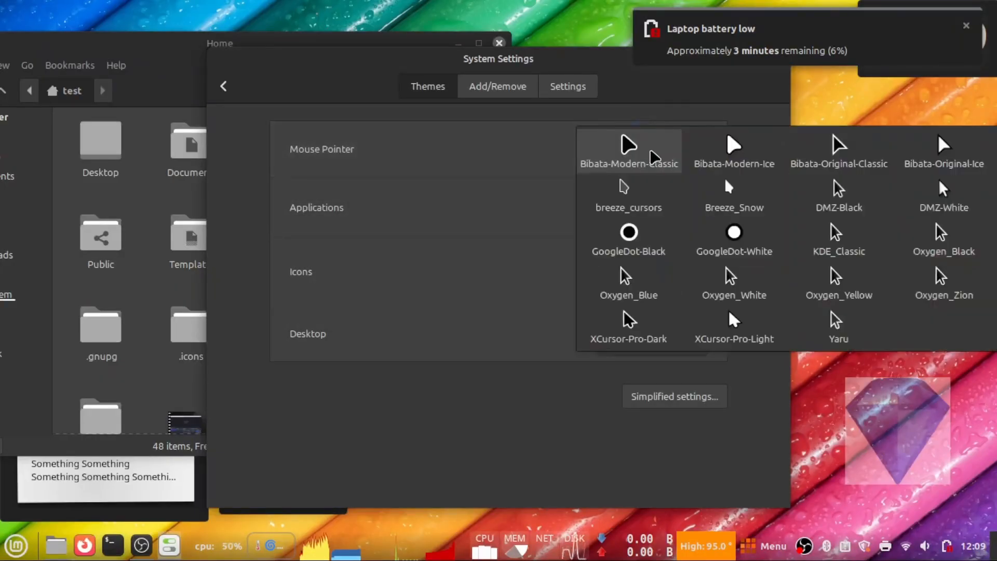
{"action": "left_click", "coordinate": [733, 238]}
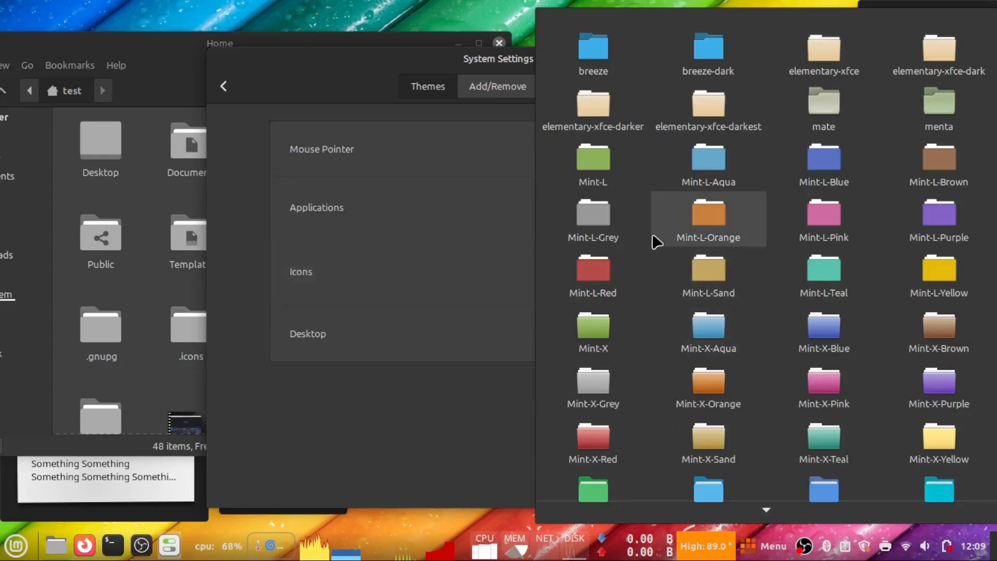
Search downloadable themes for 'windows' and install Win7-Tux-Noir
{"action": "scroll", "scroll_direction": "down", "scroll_amount": 3}
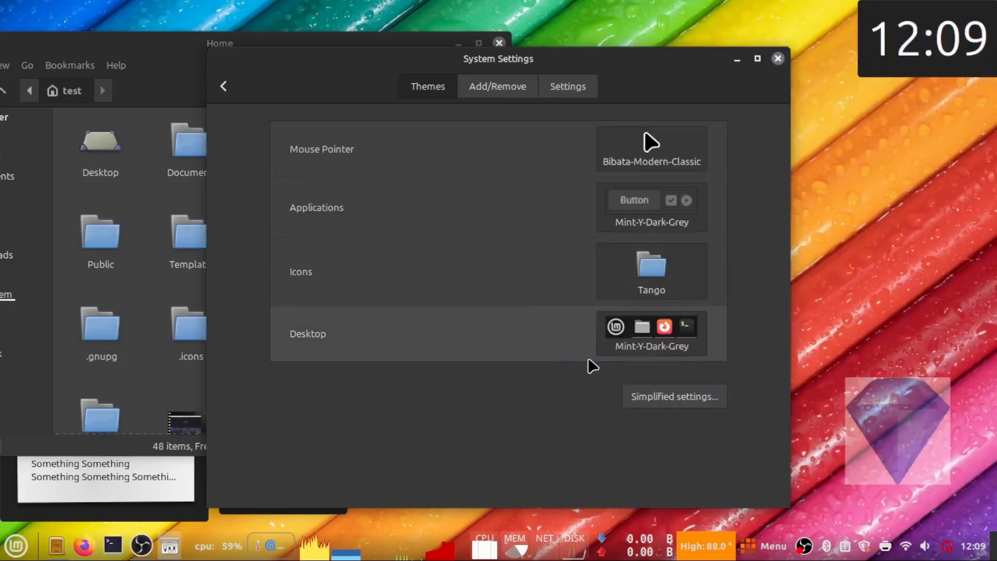
{"action": "left_click", "coordinate": [651, 334]}
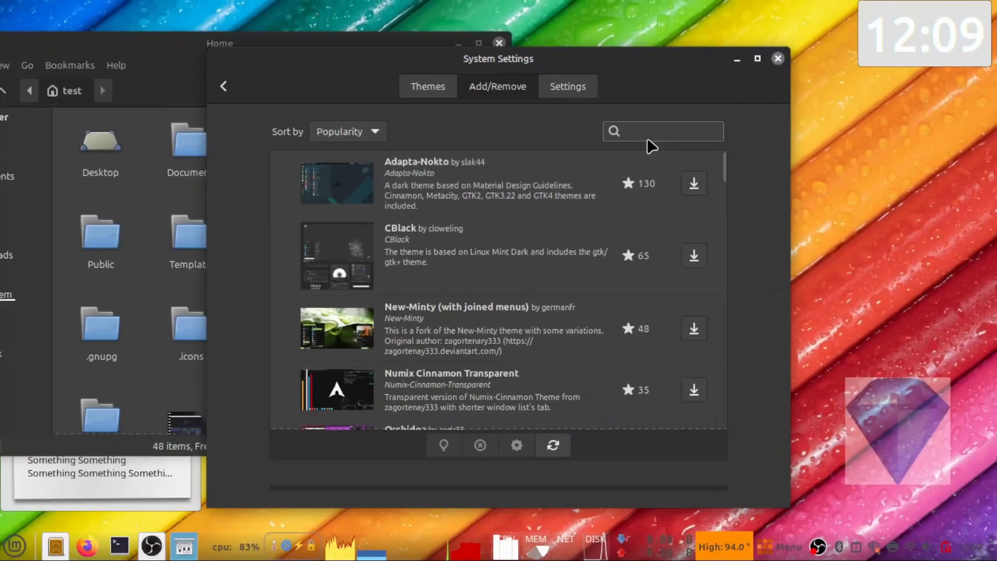
{"action": "type", "text": "windows"}
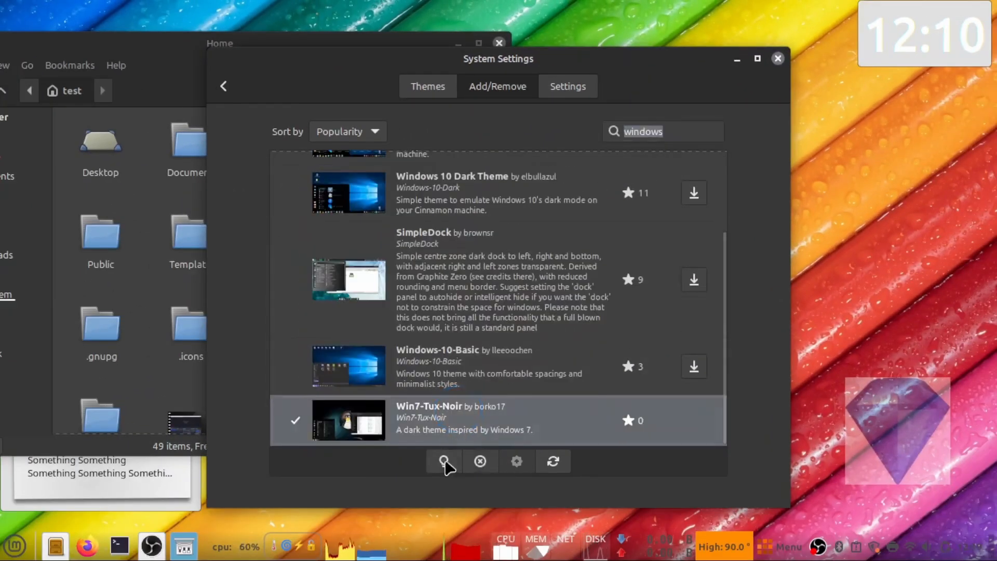
{"action": "left_click", "coordinate": [428, 86]}
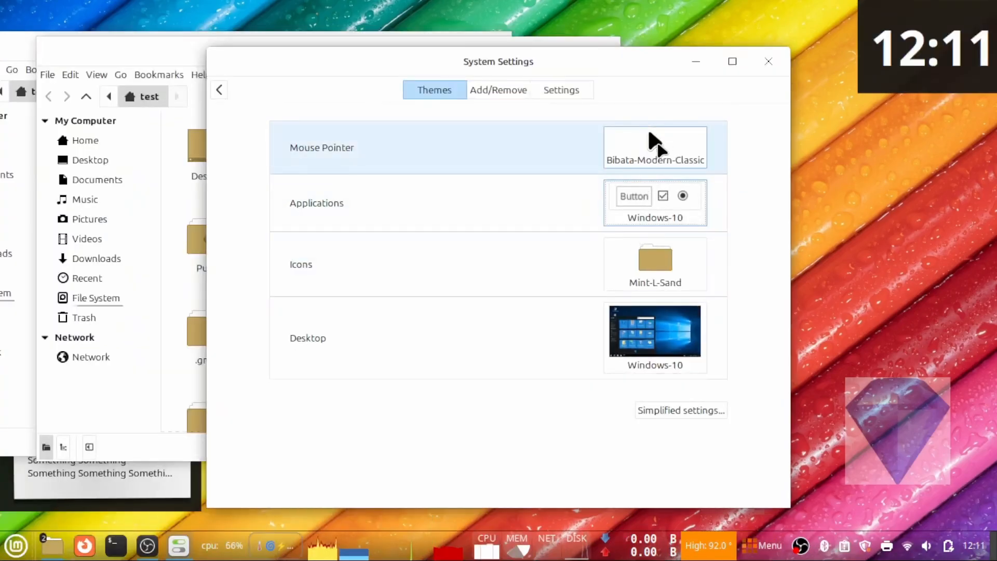
Start changing the Applications theme to Adapta-Nokto
{"action": "left_click", "coordinate": [654, 147]}
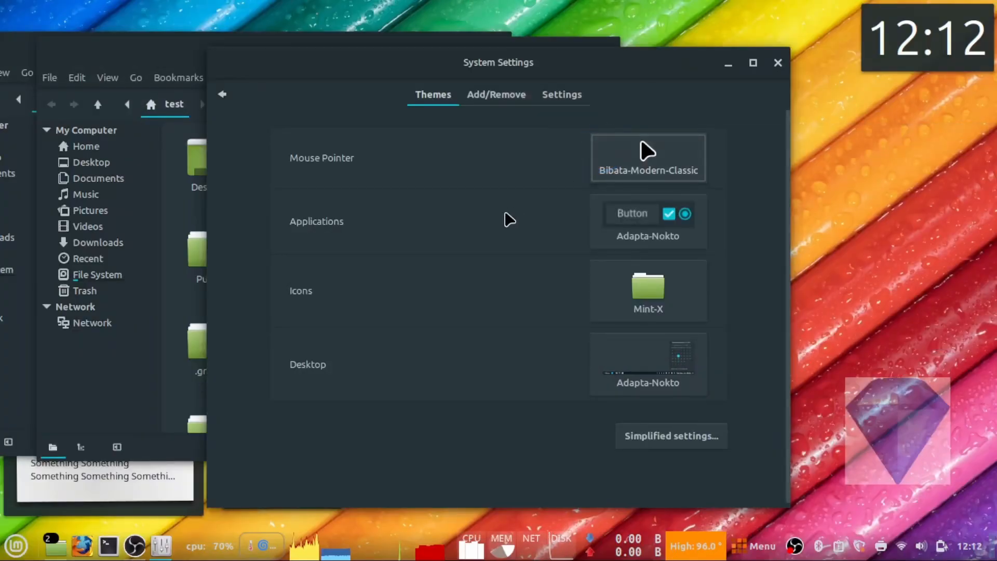
{"action": "mouse_move", "coordinate": [753, 67]}
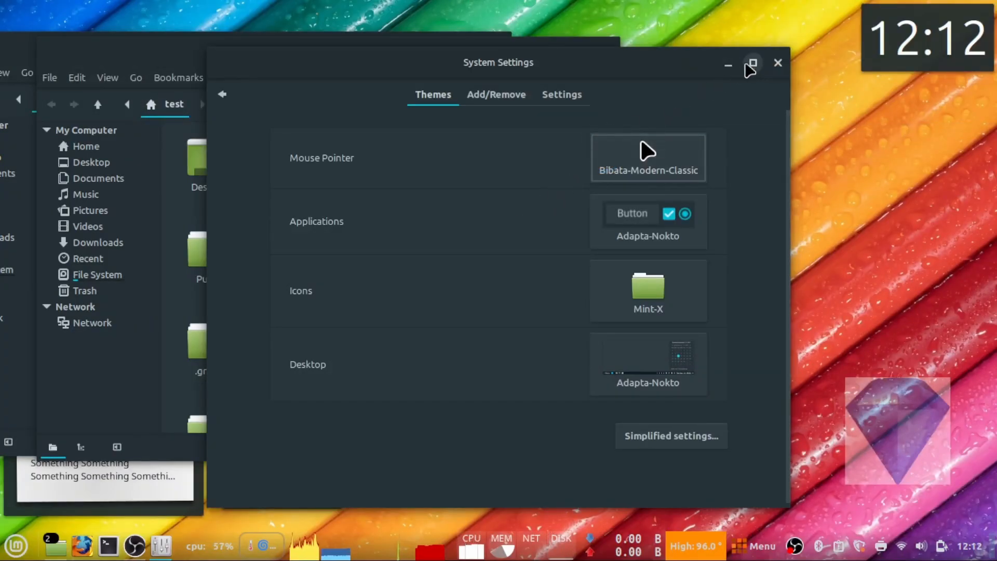
{"action": "mouse_move", "coordinate": [727, 68]}
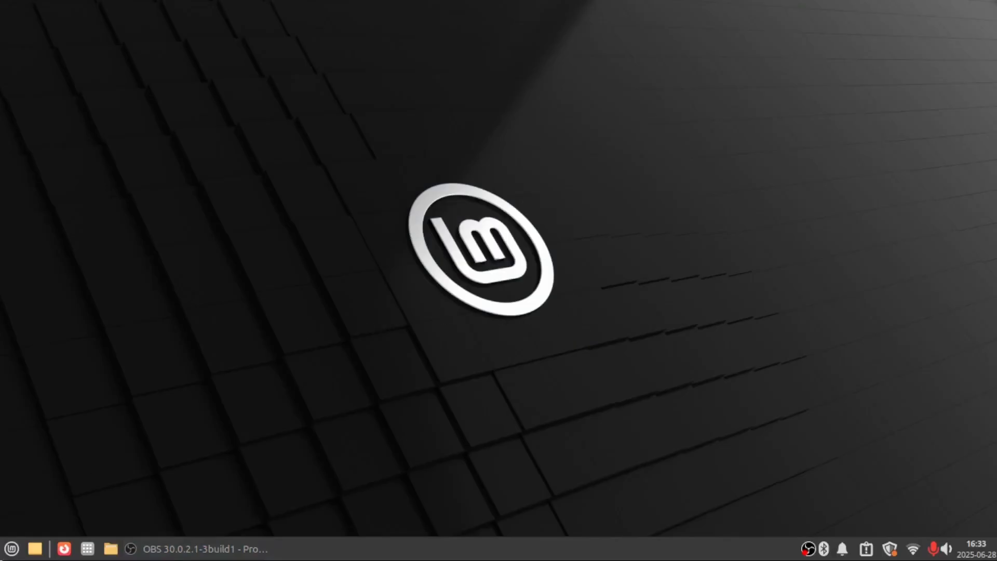
Open the Xfce desktop configuration tools from the panel menu
{"action": "left_click", "coordinate": [11, 549]}
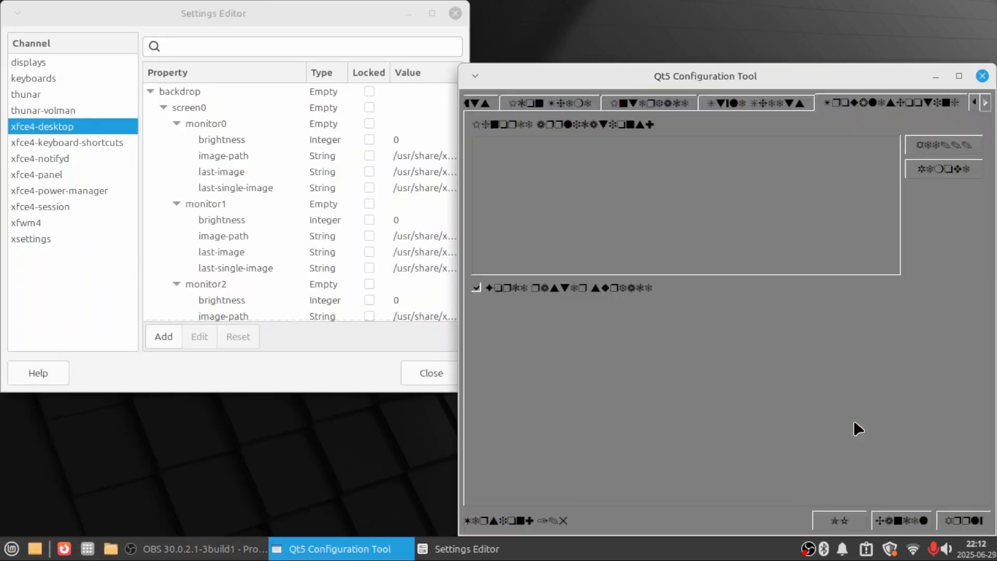
{"action": "mouse_move", "coordinate": [710, 394]}
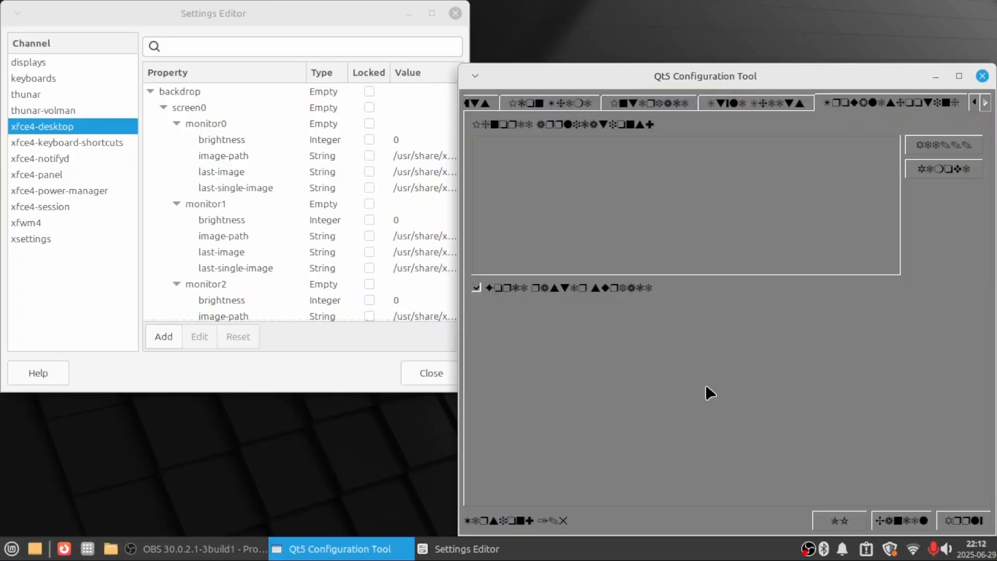
{"action": "mouse_move", "coordinate": [689, 399]}
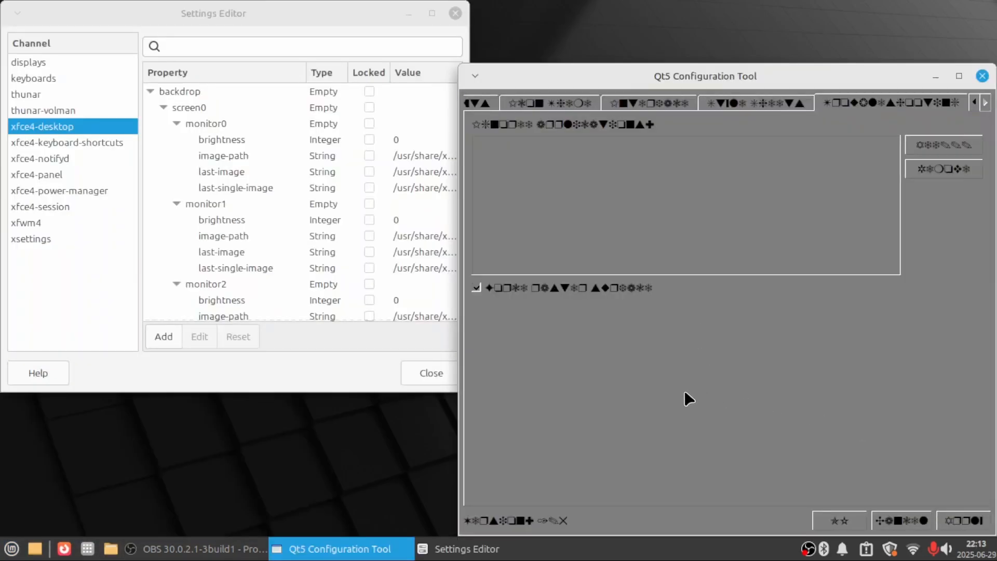
{"action": "left_click", "coordinate": [548, 103]}
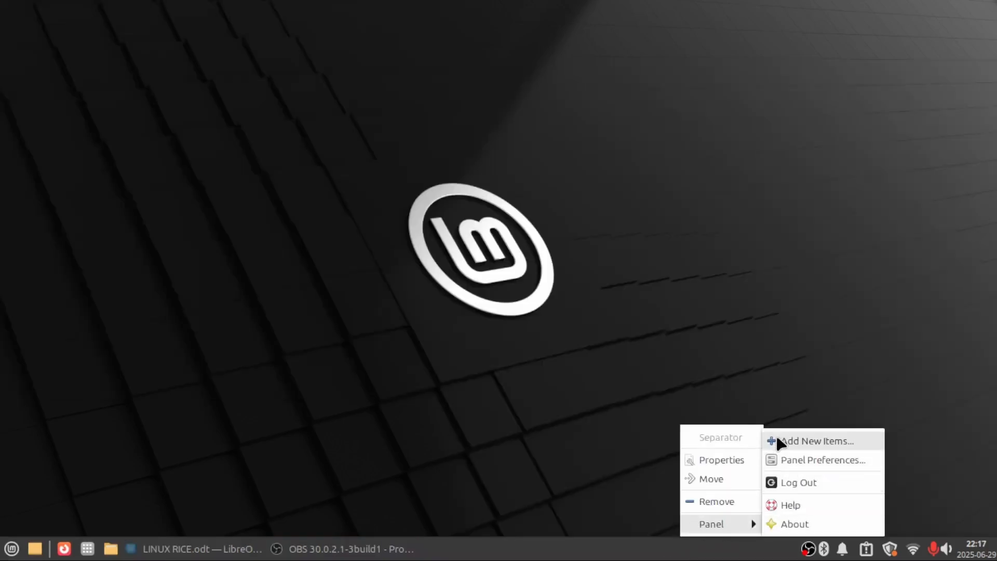
Make the first blue forest backdrop the wallpaper, review Menus and Icons, then close
{"action": "left_click", "coordinate": [818, 441]}
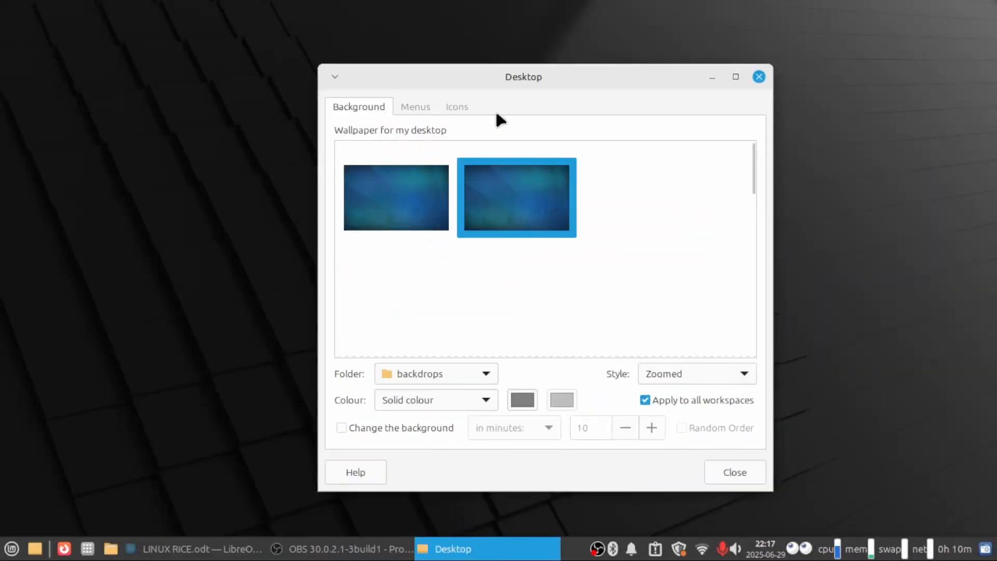
{"action": "left_click", "coordinate": [395, 198]}
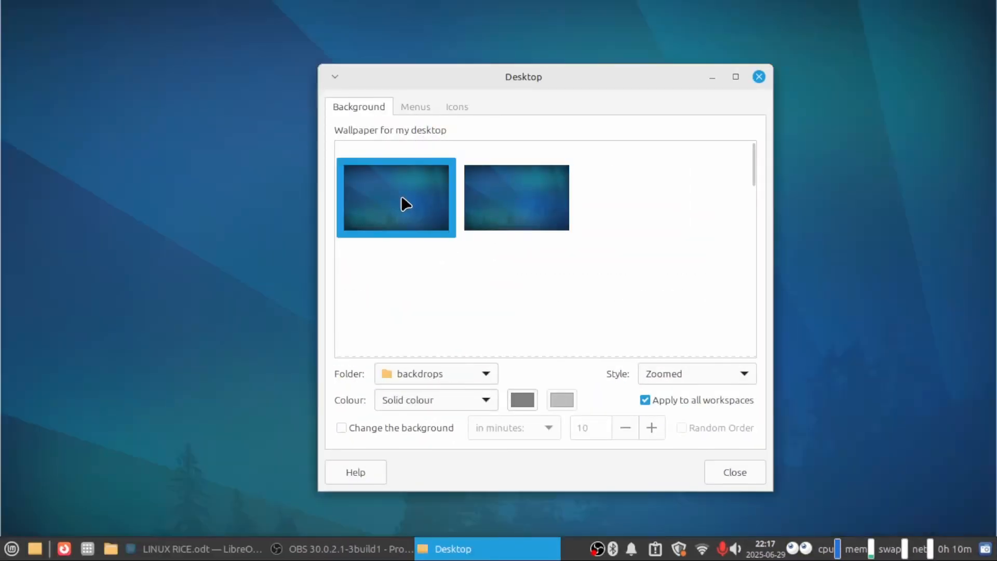
{"action": "left_click", "coordinate": [414, 106]}
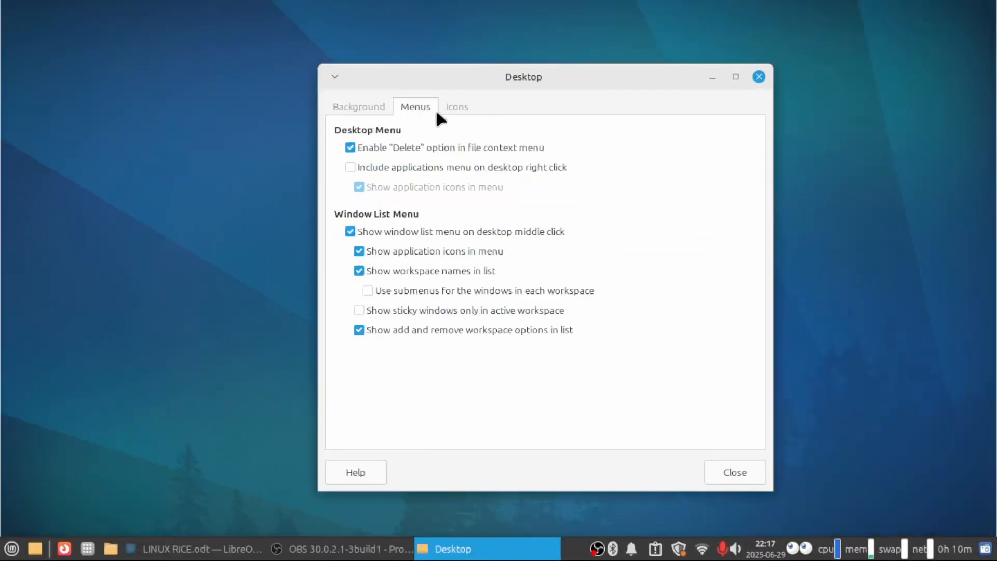
{"action": "left_click", "coordinate": [456, 106]}
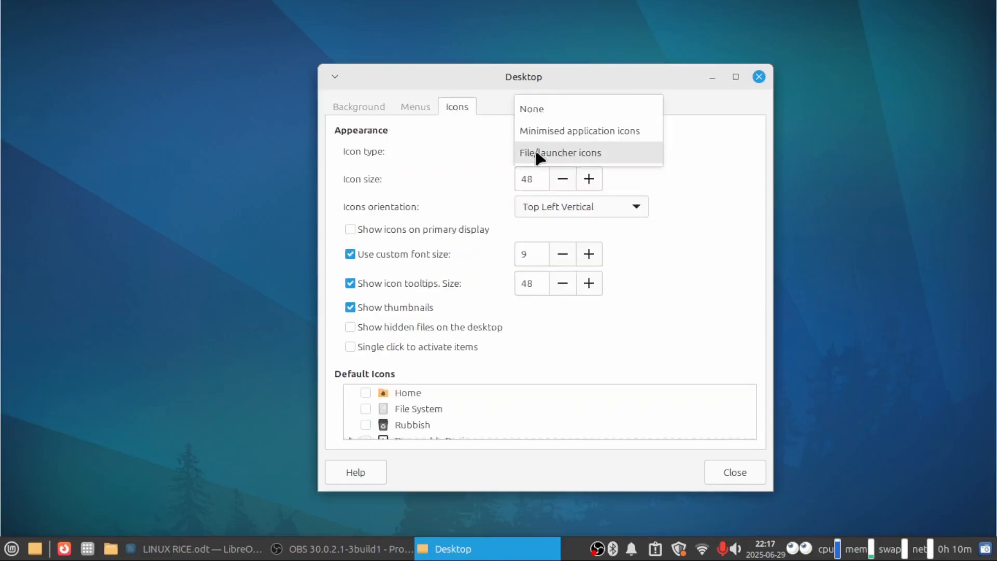
{"action": "left_click", "coordinate": [758, 76]}
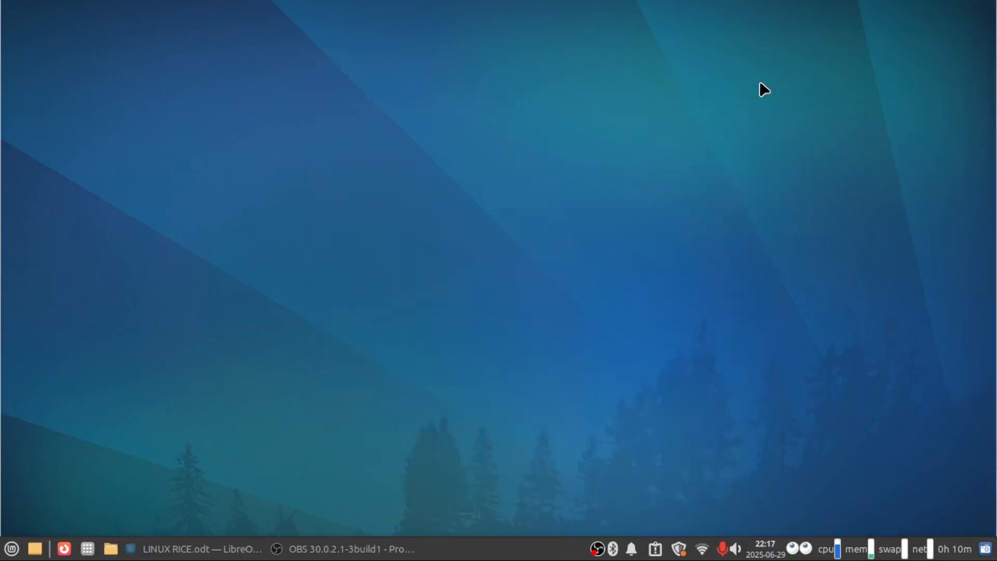
Read through the xfce-winxp-tc README on GitHub
{"action": "right_click", "coordinate": [763, 88]}
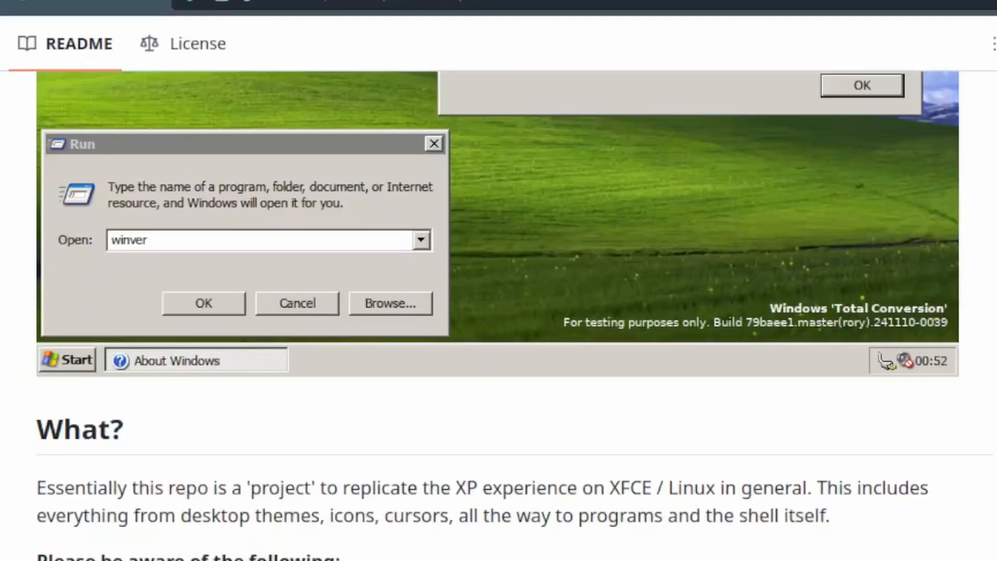
{"action": "scroll", "scroll_direction": "down", "scroll_amount": 3}
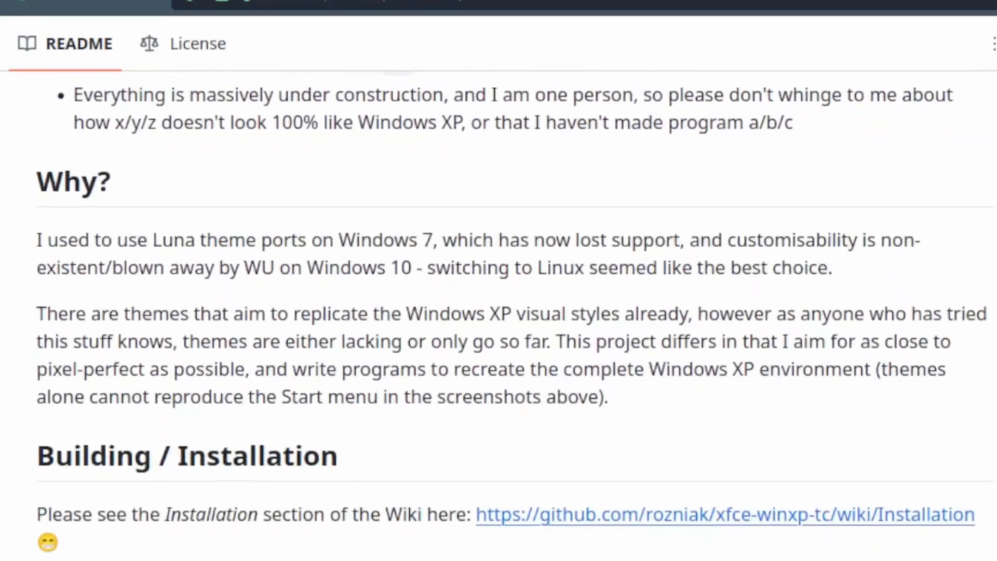
{"action": "scroll", "scroll_direction": "down", "scroll_amount": 3}
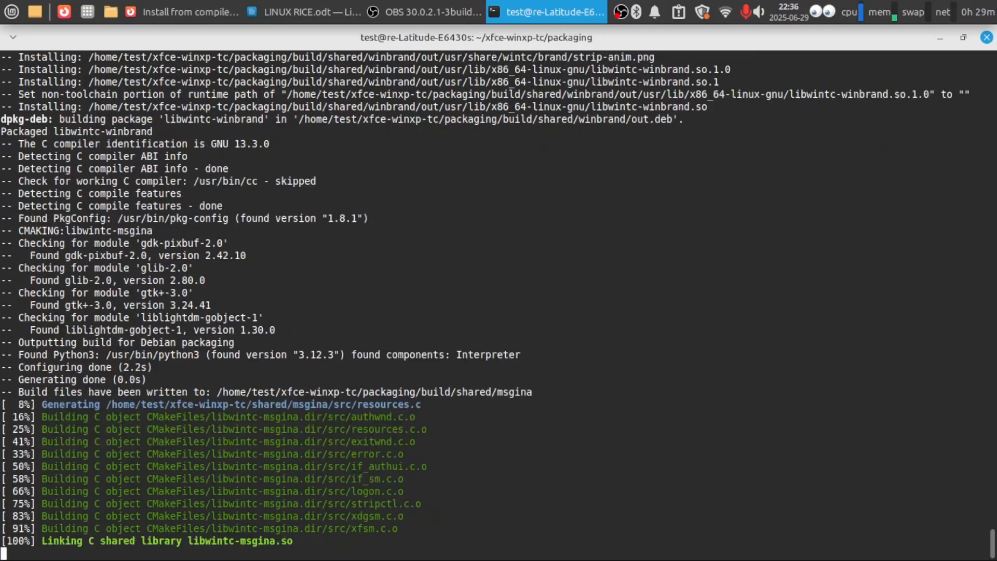
{"action": "scroll", "scroll_direction": "down", "scroll_amount": 3}
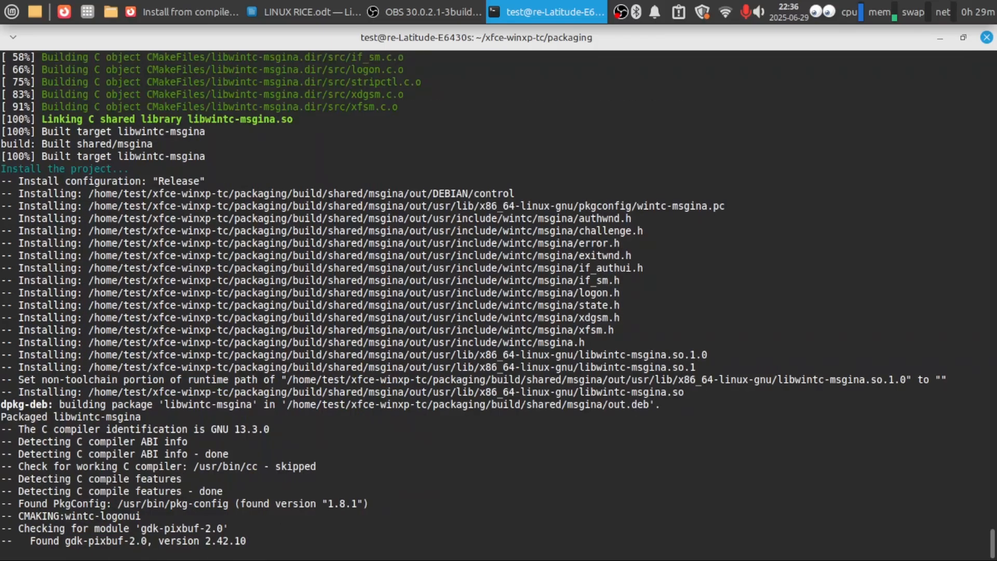